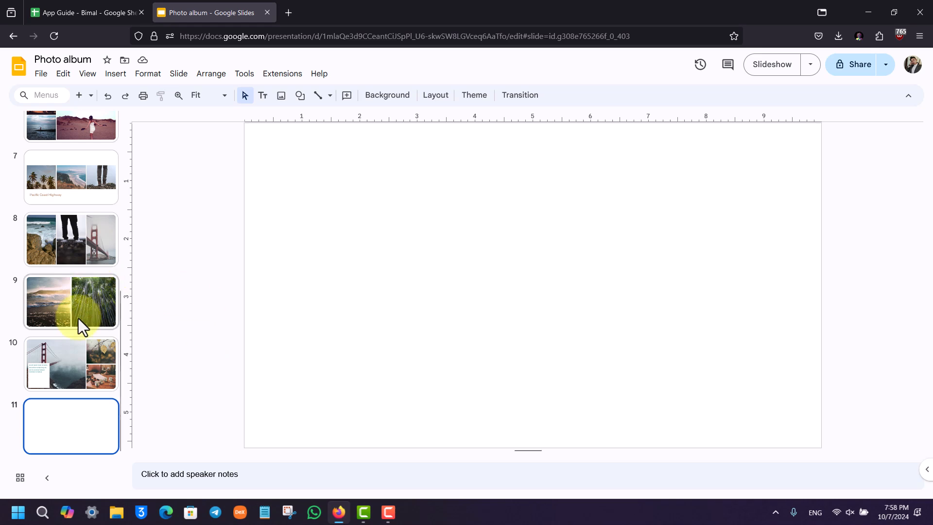
- Look at slide 10's Lorem ipsum caption, then return to blank slide 11
click(71, 362)
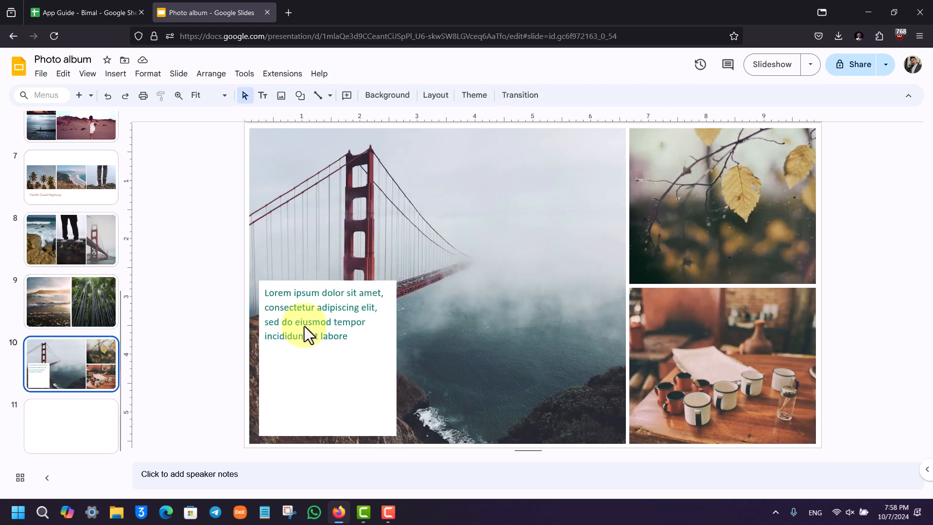
triple_click(314, 314)
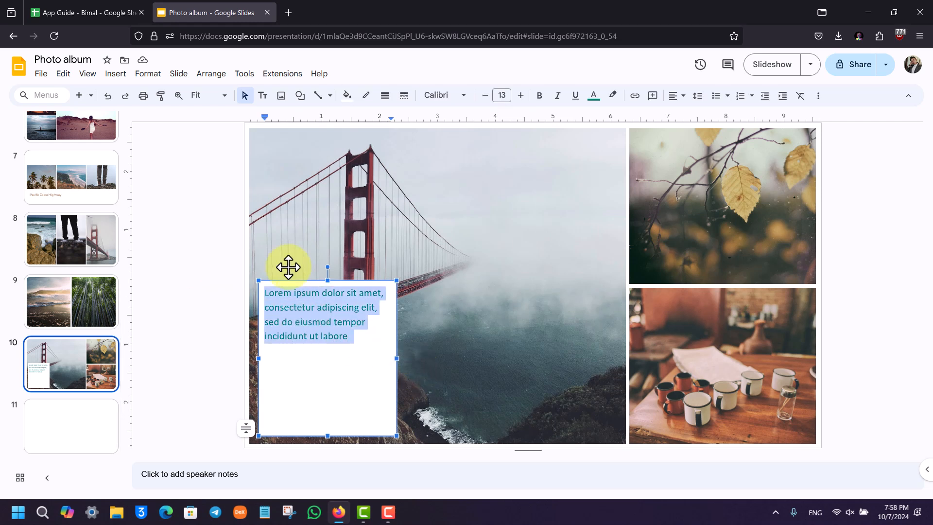
mouse_move(403, 214)
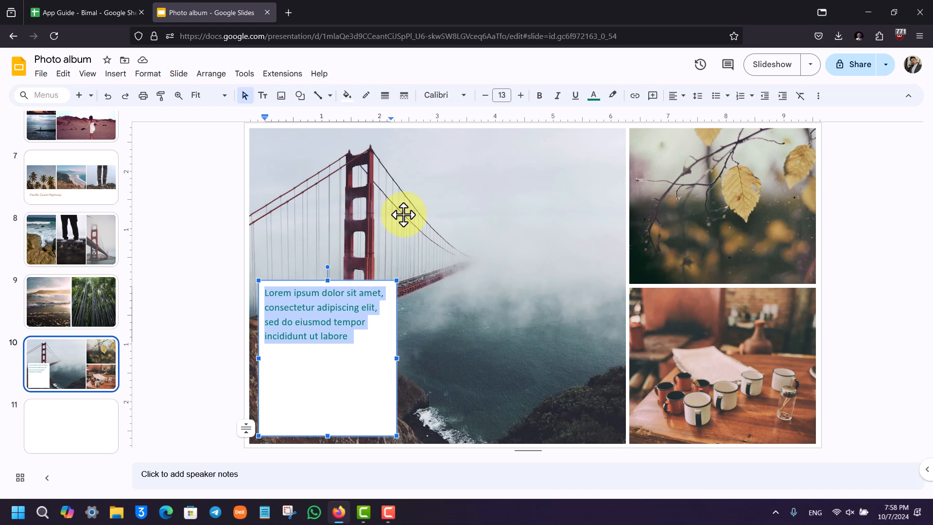
mouse_move(356, 333)
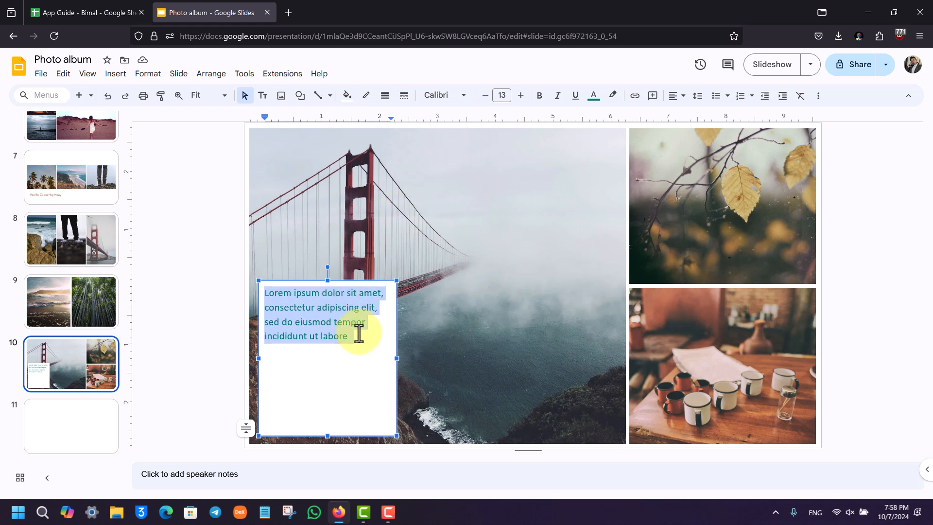
click(71, 426)
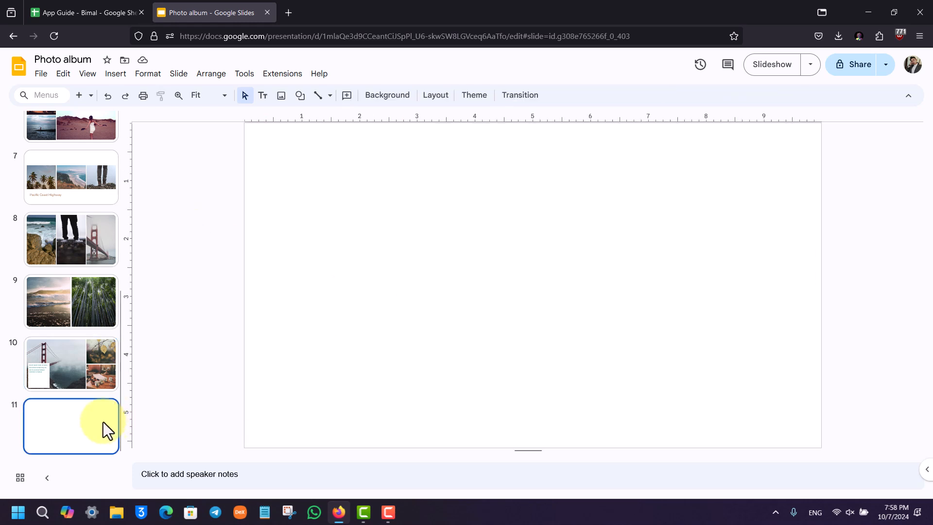
mouse_move(428, 179)
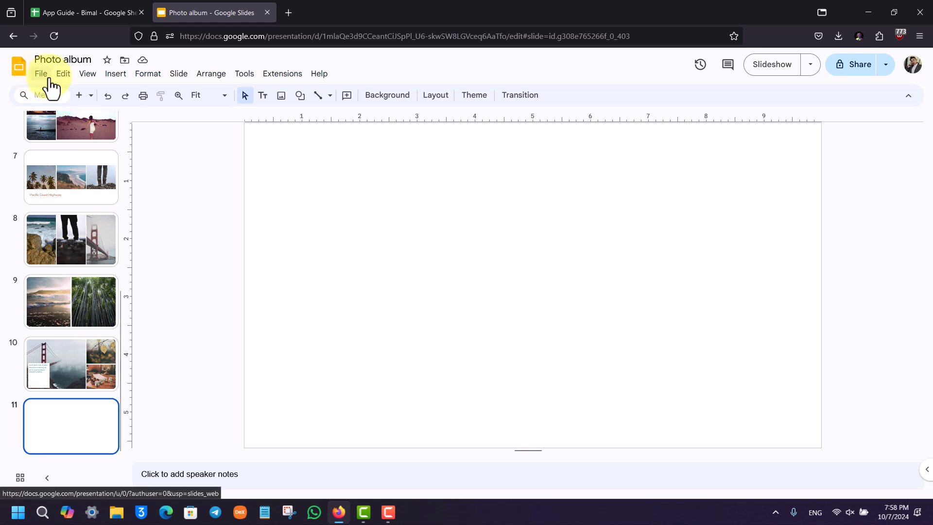
- Add word art reading 'Tutorial' to slide 11 via Insert > Word art
click(115, 73)
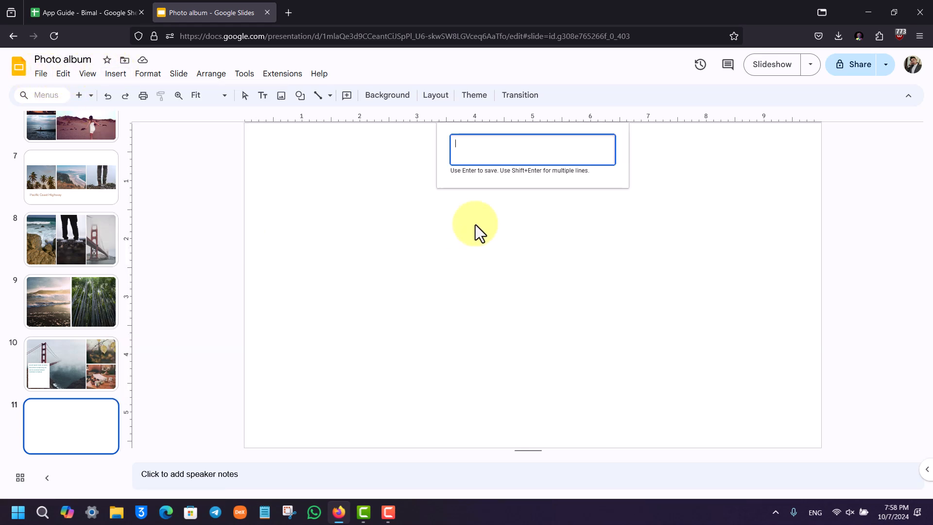
text(Tutorial)
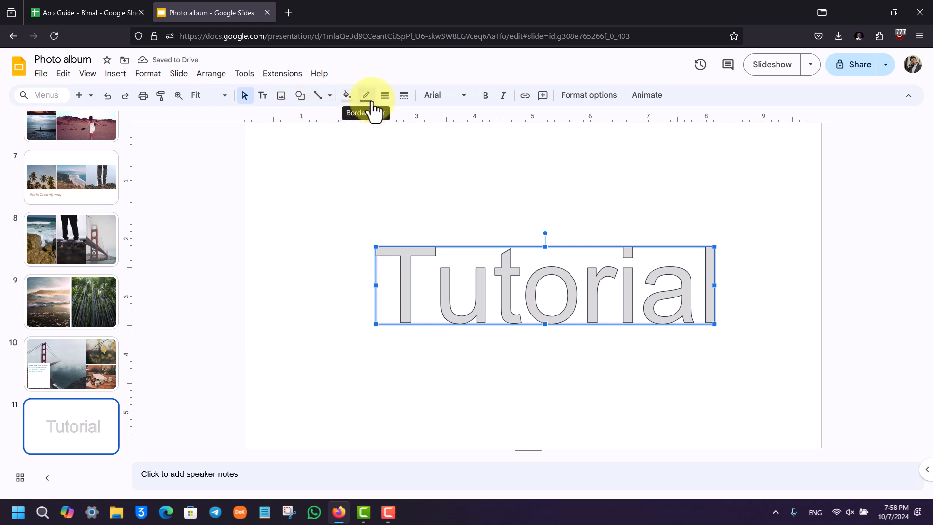
- Set the word art's border colour to Transparent, removing the dark outline
click(366, 95)
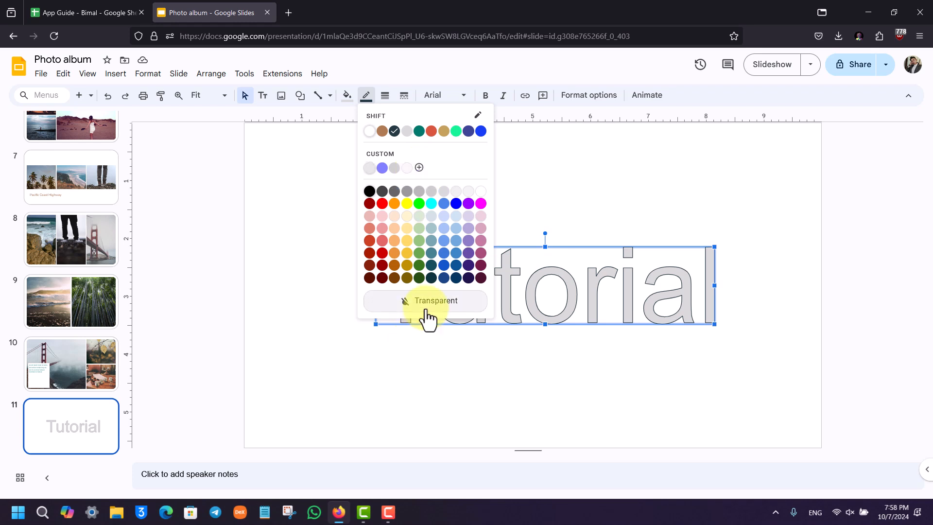
click(436, 300)
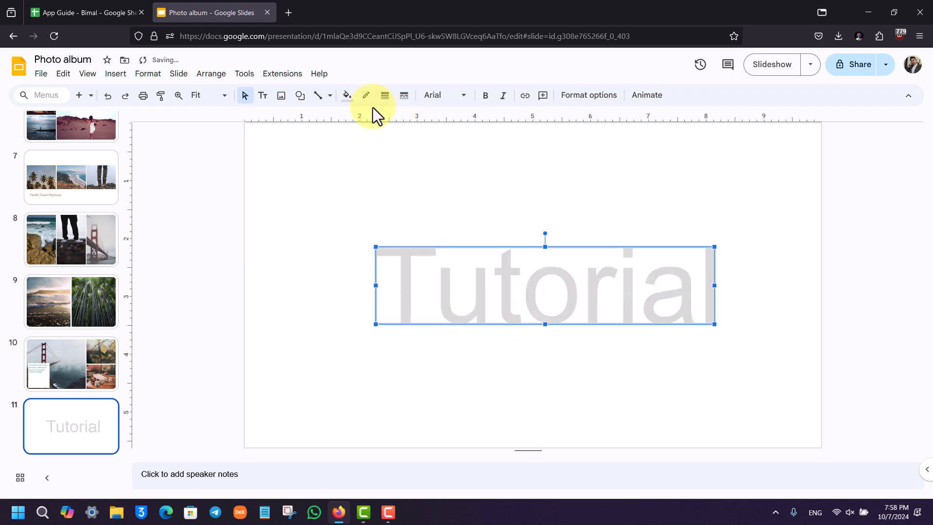
mouse_move(480, 232)
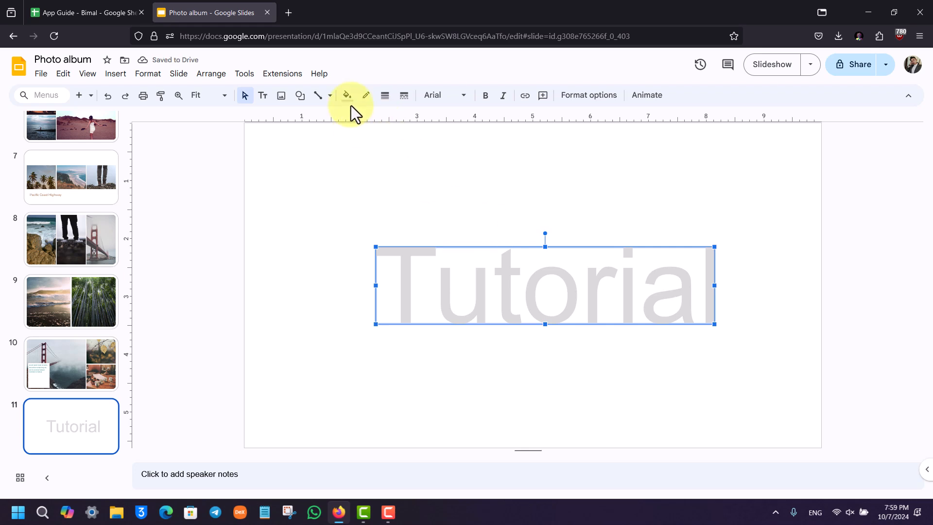
- Make the fill transparent, undo to restore the grey fill, then show slide 10
click(346, 95)
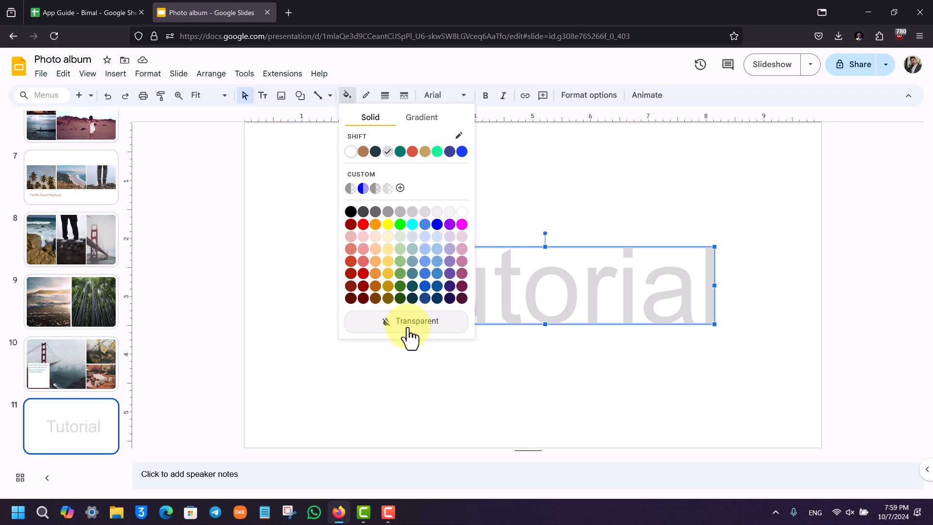
click(416, 320)
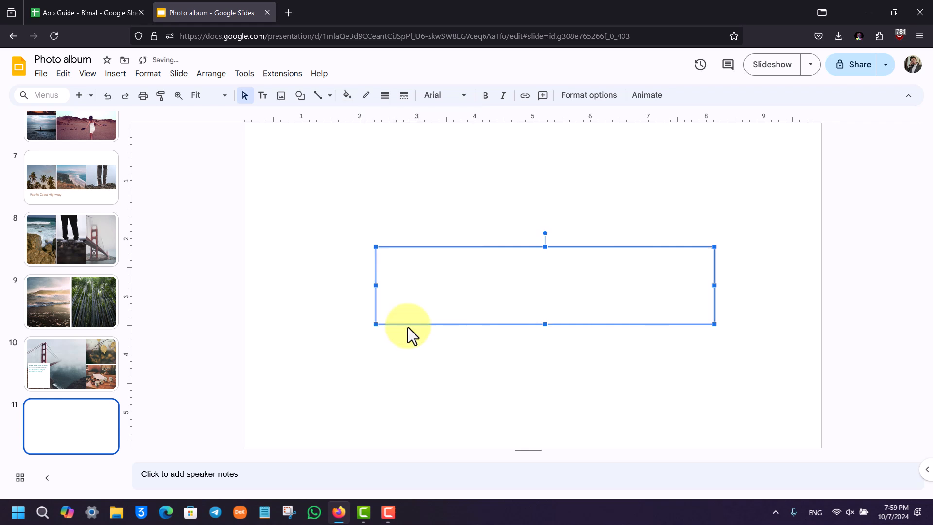
click(347, 95)
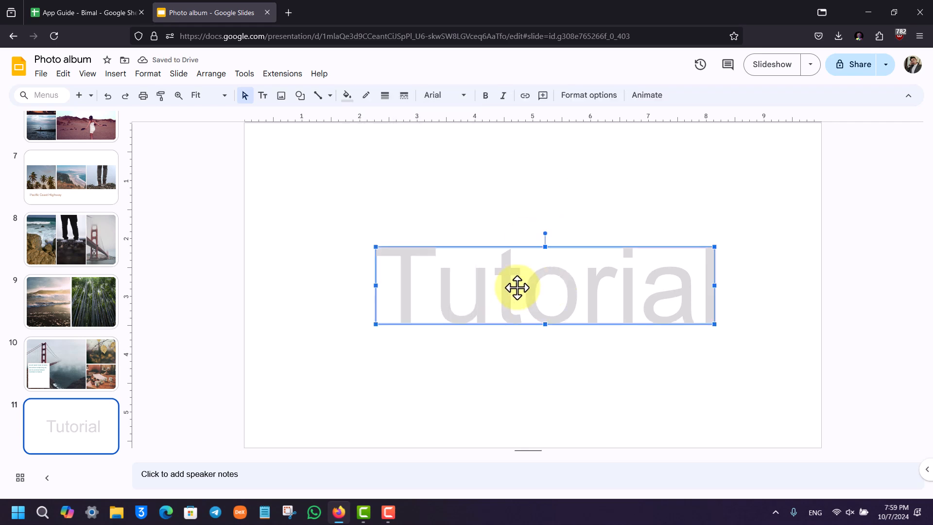
click(71, 363)
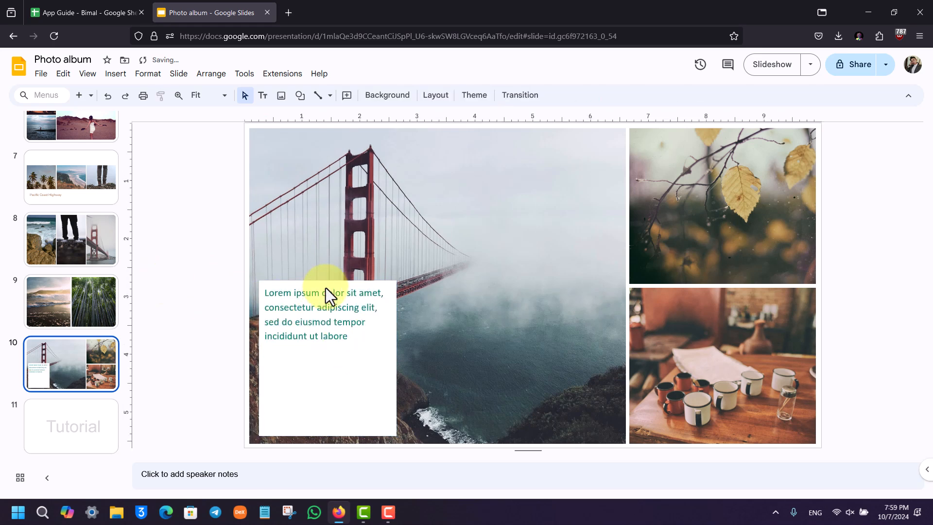
- Glance at slide 3's bullet list and return to the Tutorial slide 11
click(71, 274)
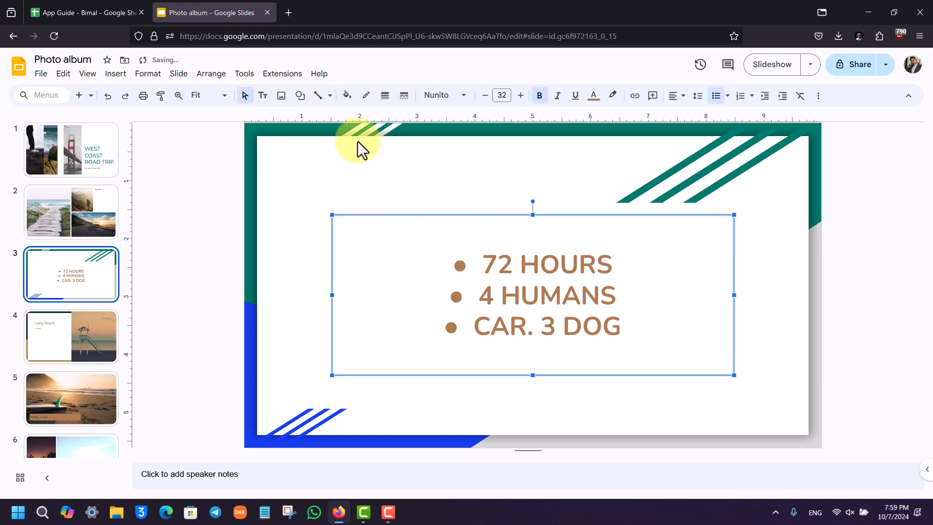
click(70, 426)
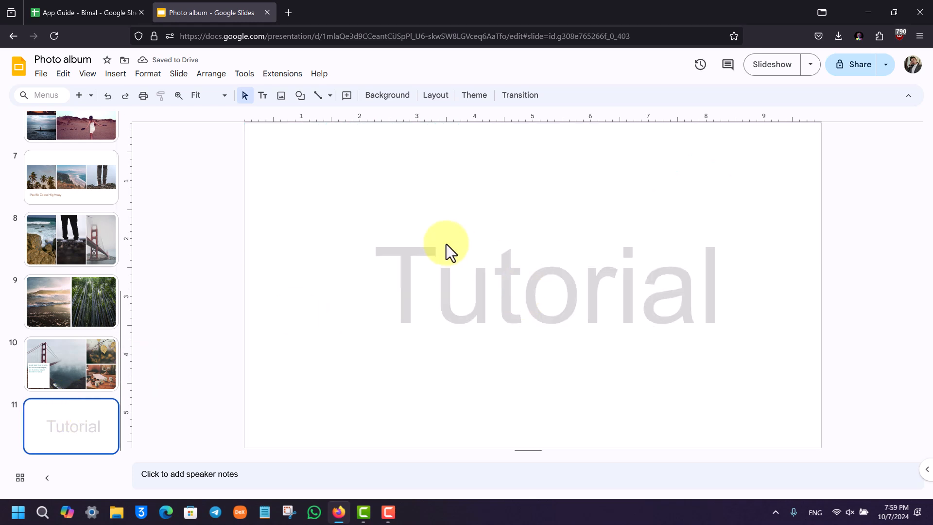
mouse_move(314, 258)
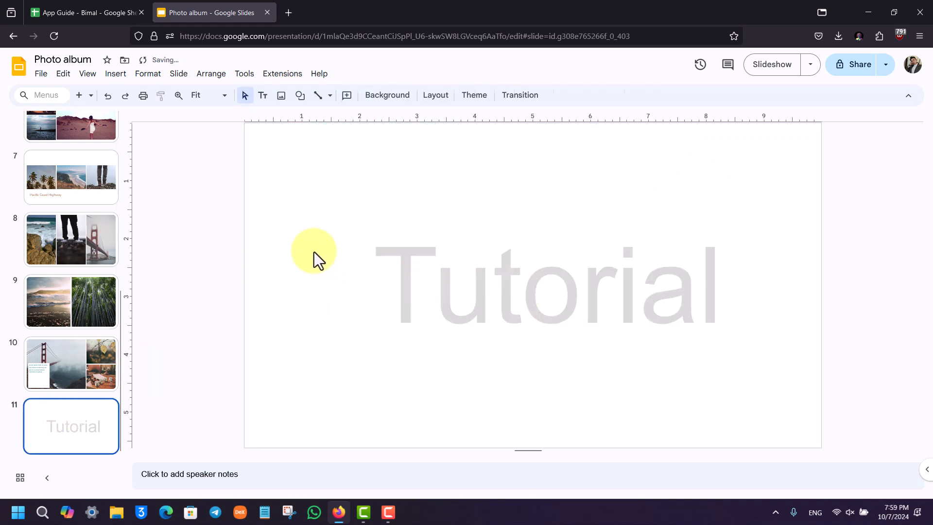
- Give the Tutorial word art a custom semi-transparent fill #d9d9d9a6, then leave the browser
click(541, 284)
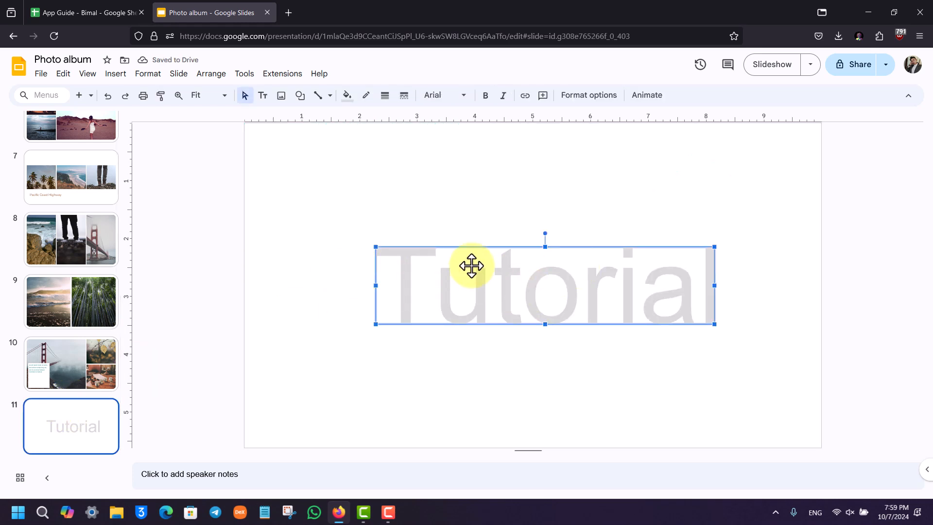
click(346, 96)
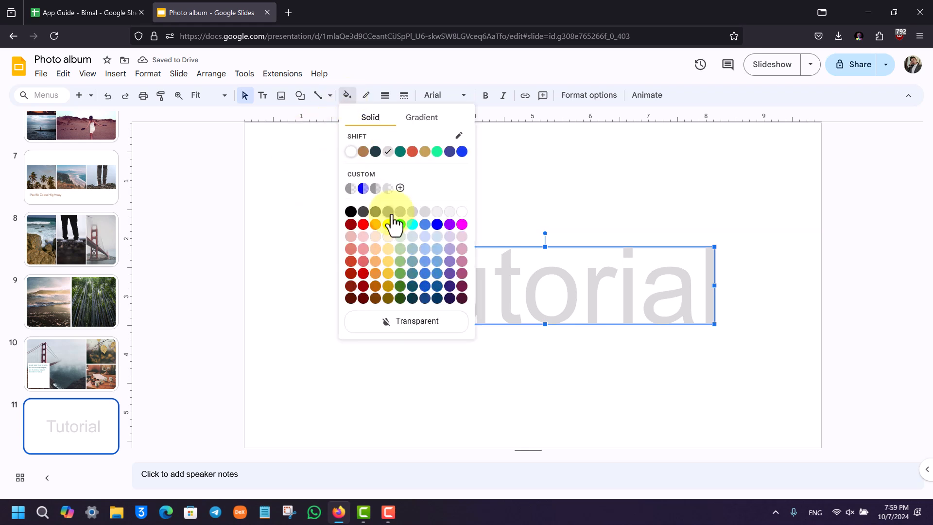
click(400, 187)
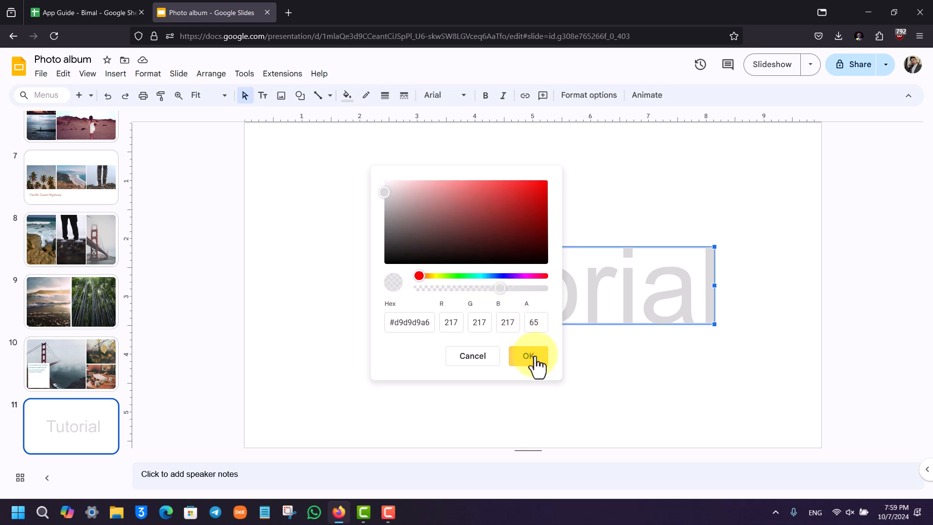
click(526, 356)
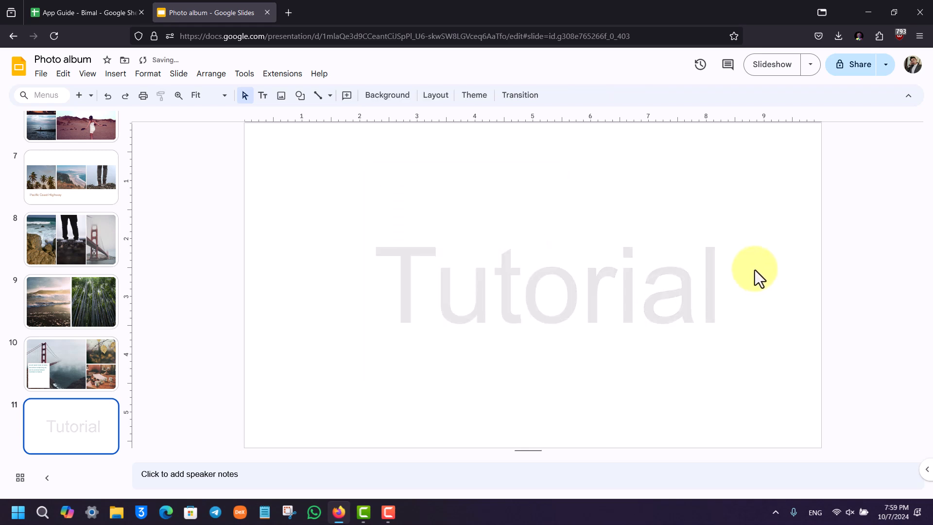
click(867, 12)
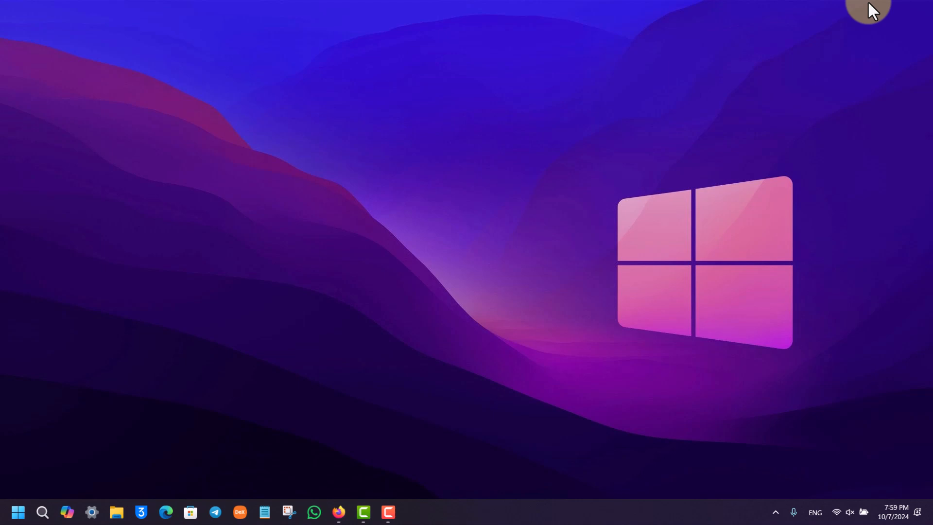
mouse_move(920, 384)
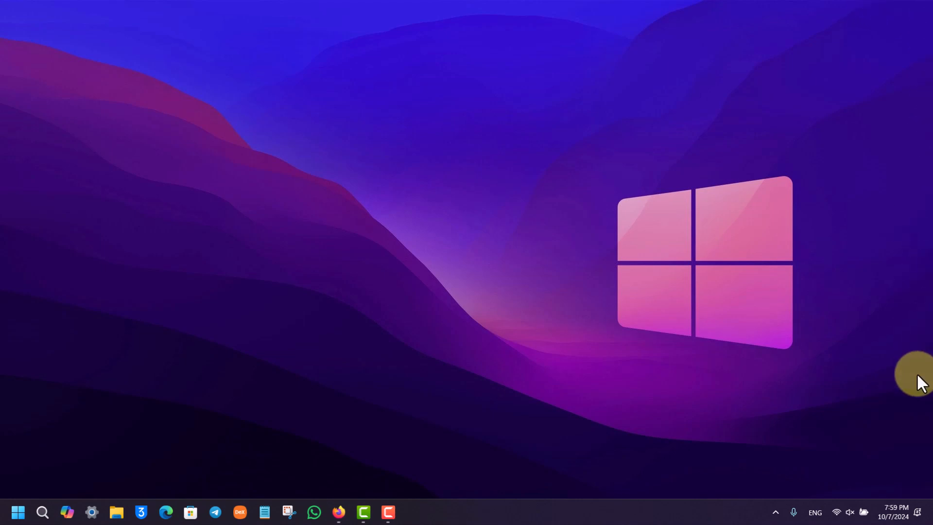